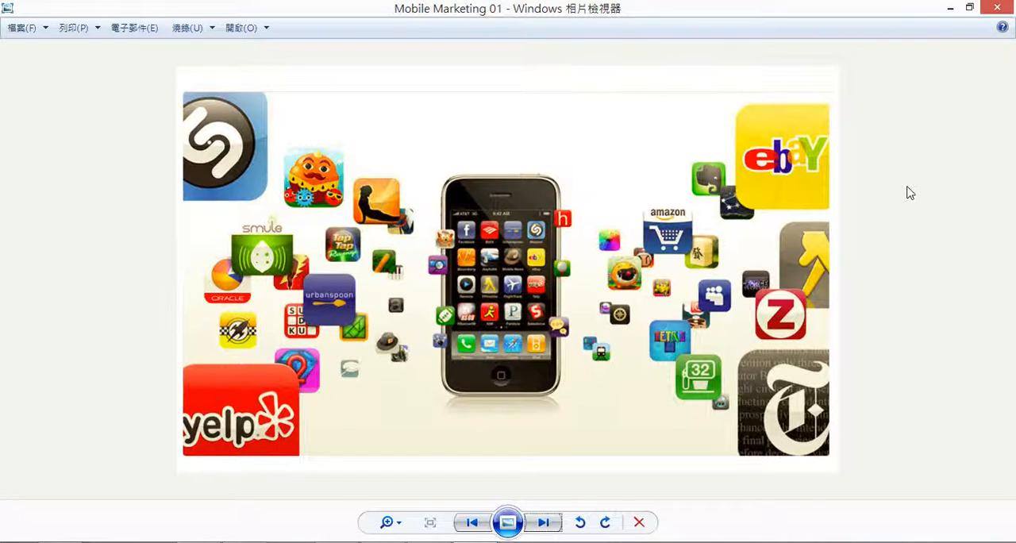
- Advance through Mobile Marketing images 07–012 one by one to the Vizibility business card photo
left_click(543, 522)
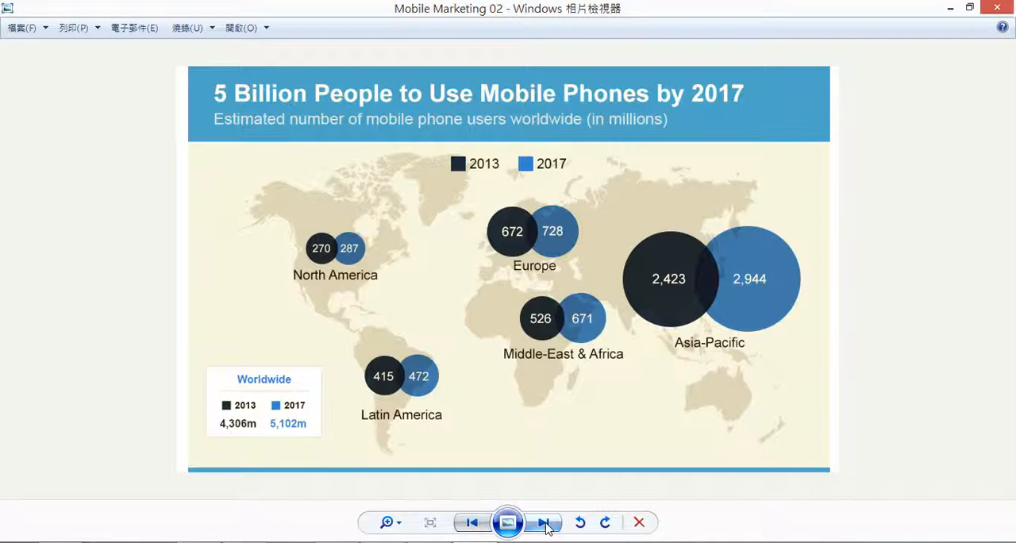
left_click(542, 522)
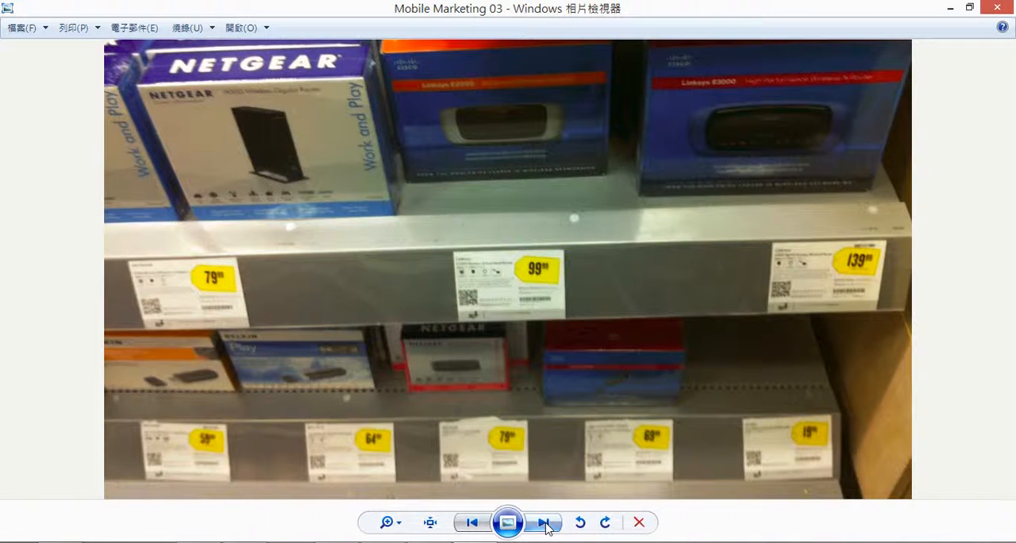
left_click(540, 523)
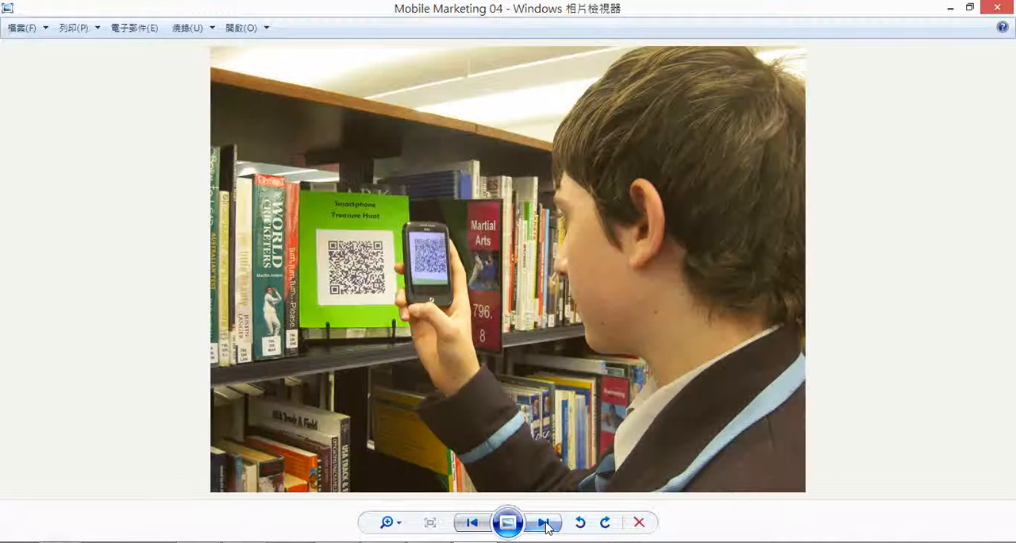
left_click(543, 522)
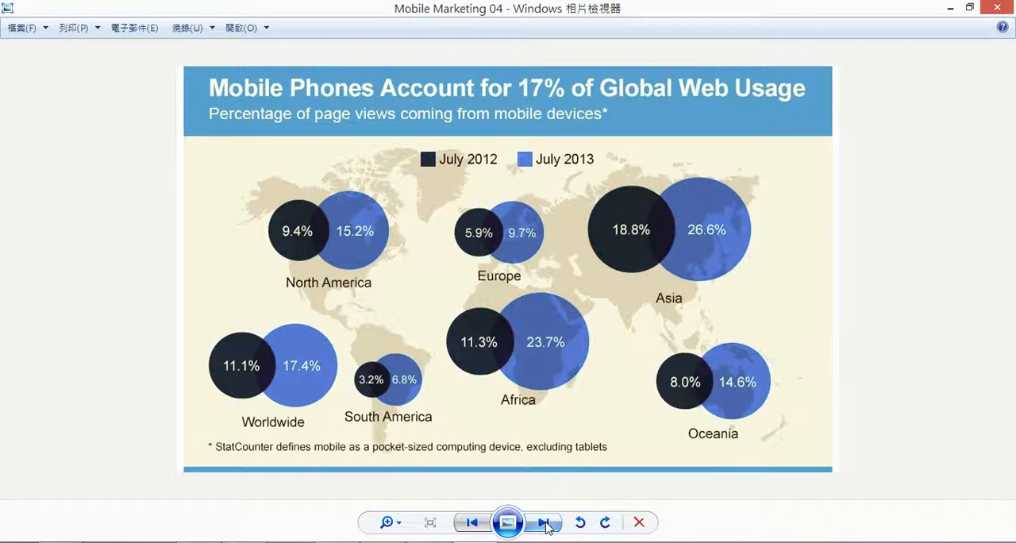
left_click(543, 522)
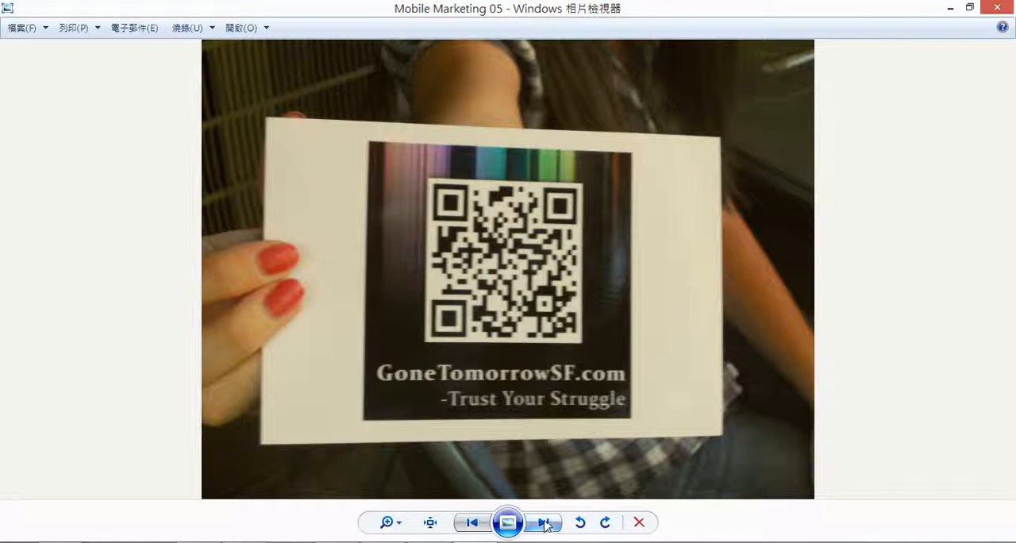
left_click(543, 522)
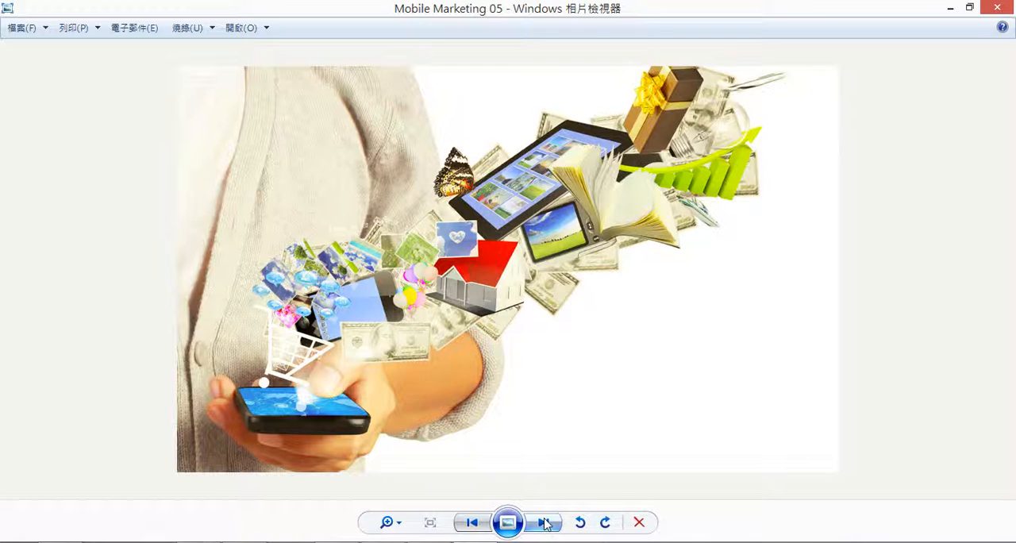
left_click(544, 522)
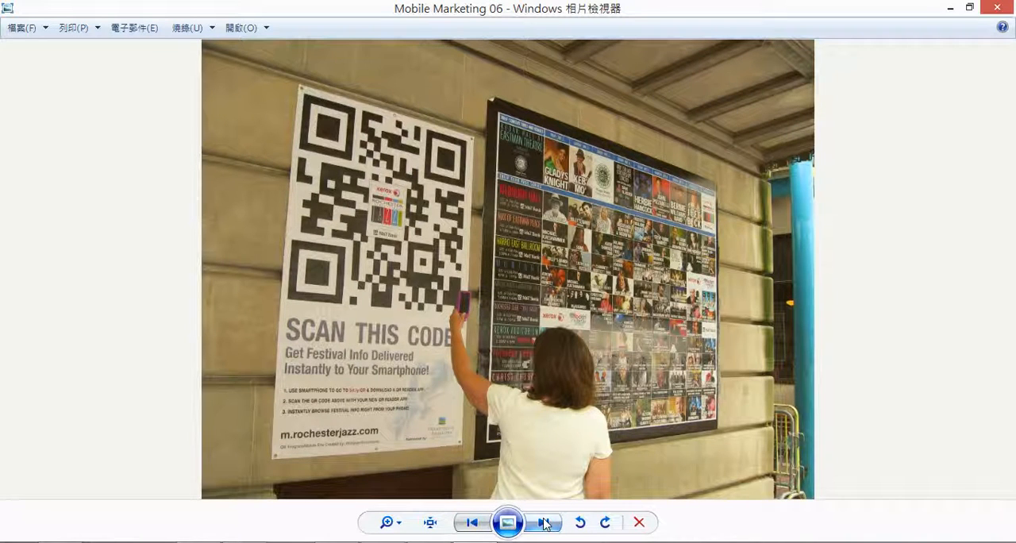
left_click(546, 522)
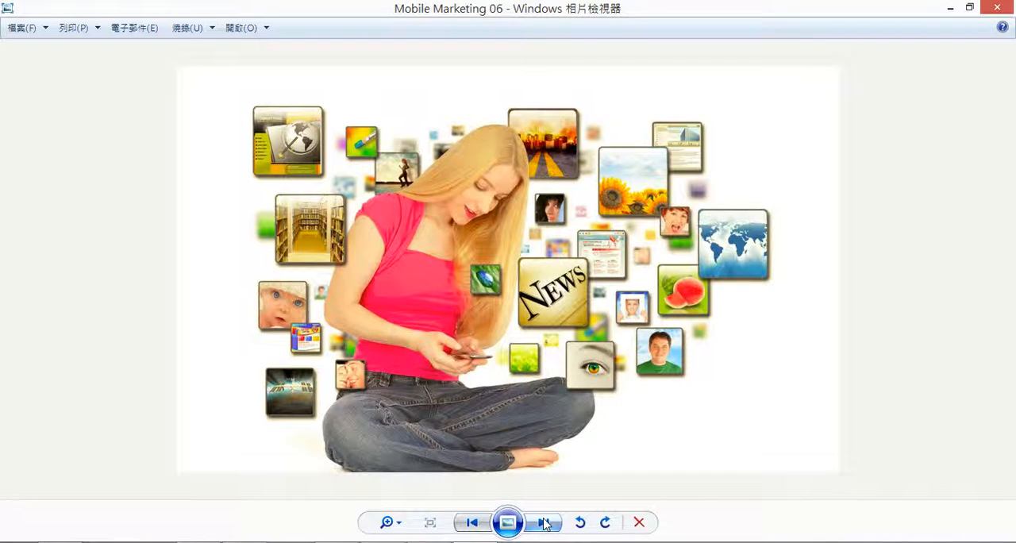
left_click(543, 522)
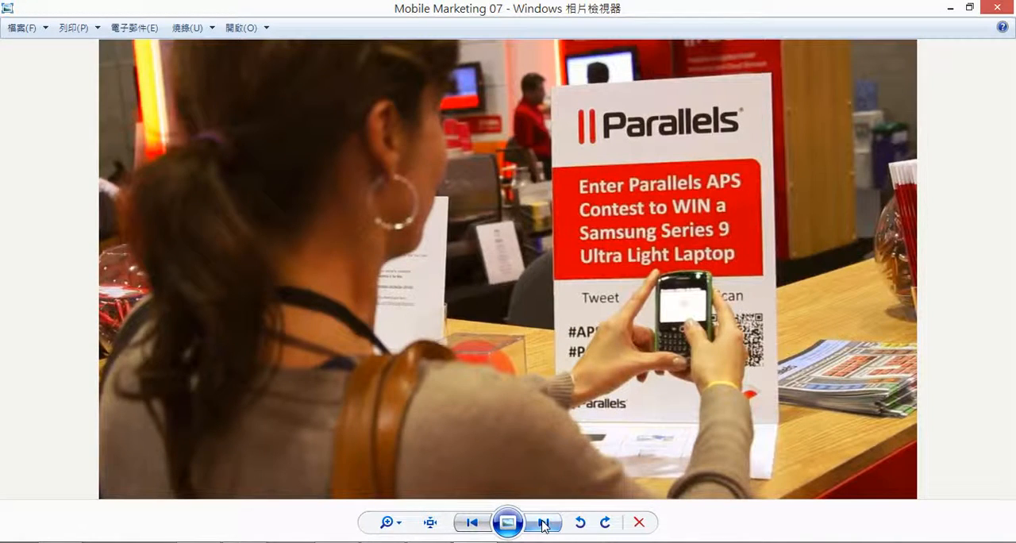
left_click(543, 522)
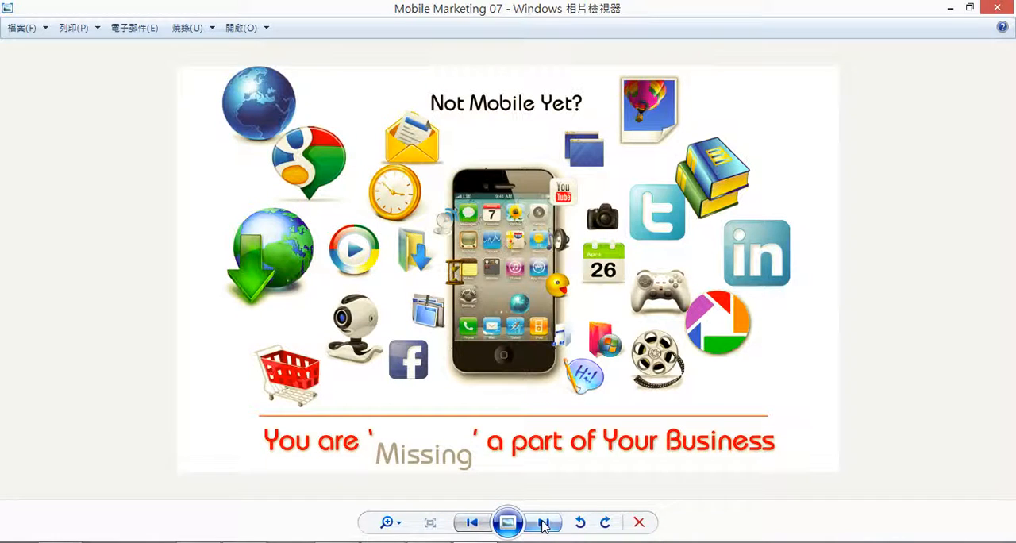
left_click(543, 521)
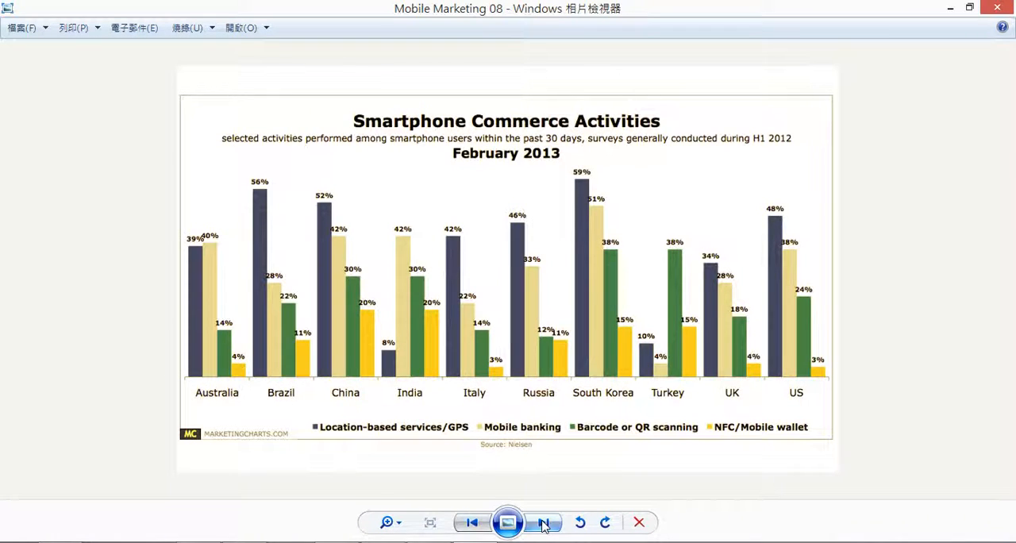
left_click(542, 523)
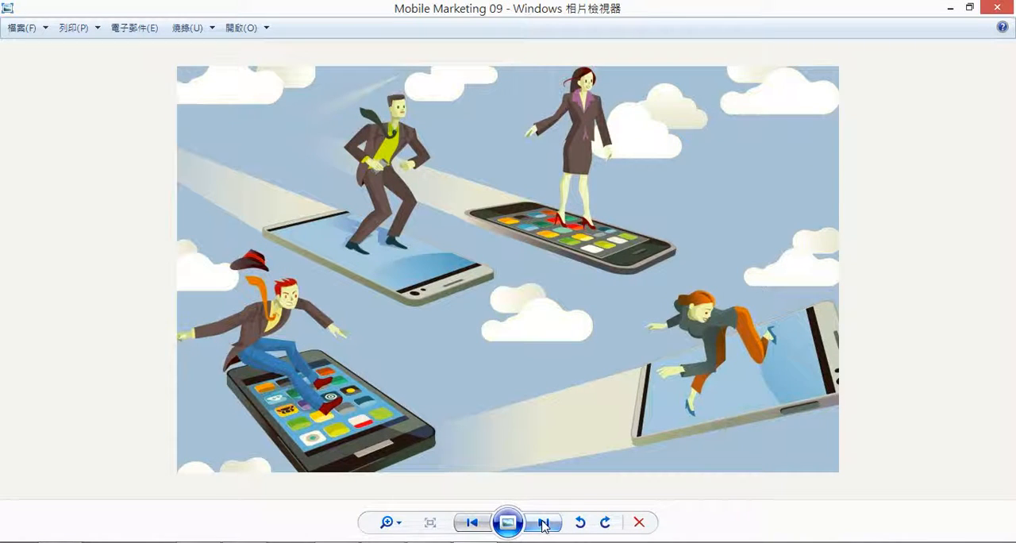
left_click(543, 523)
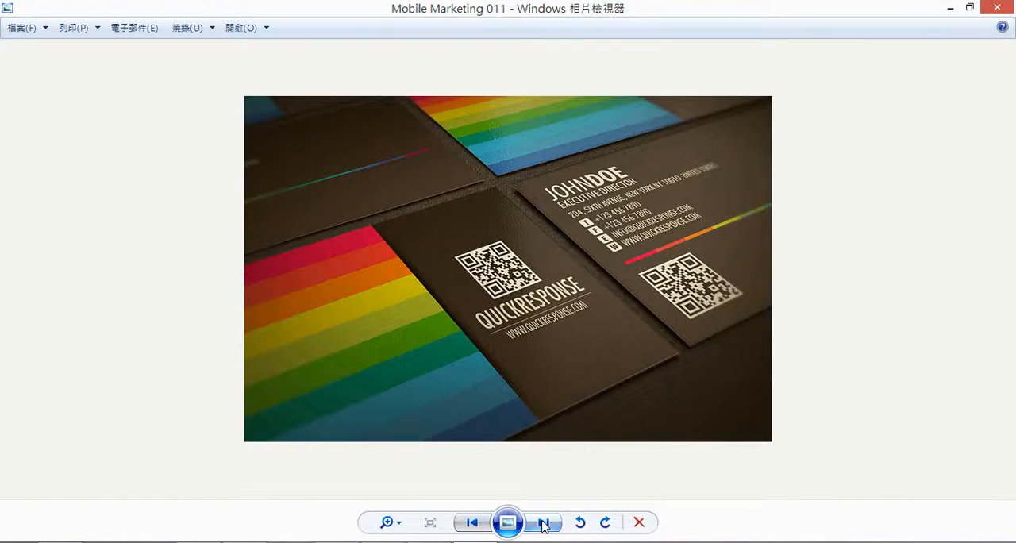
left_click(543, 522)
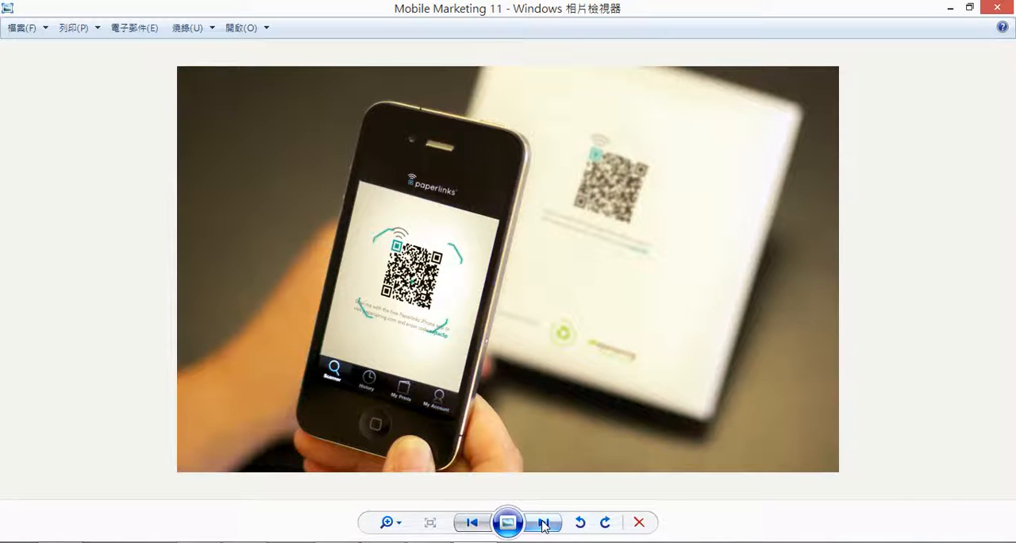
left_click(543, 522)
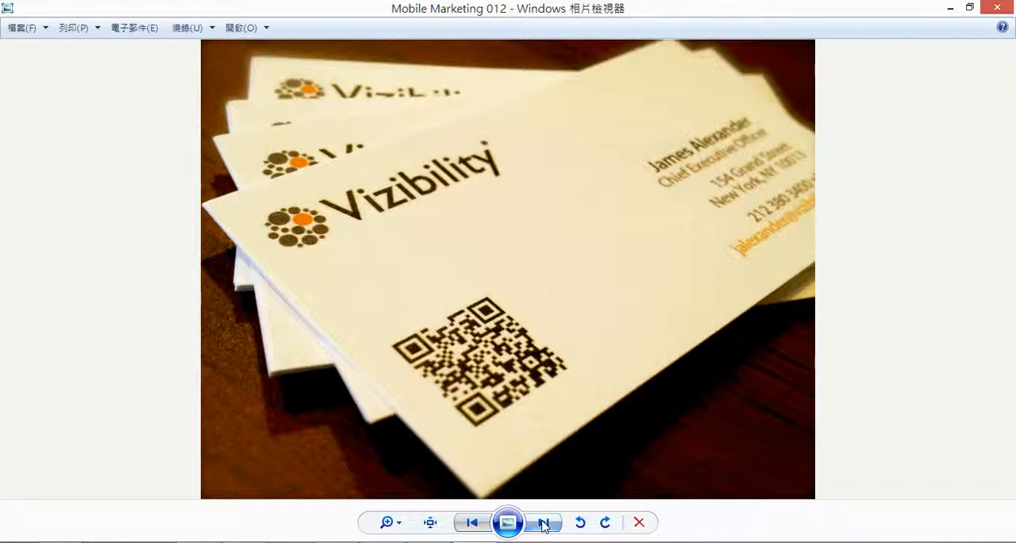
left_click(543, 522)
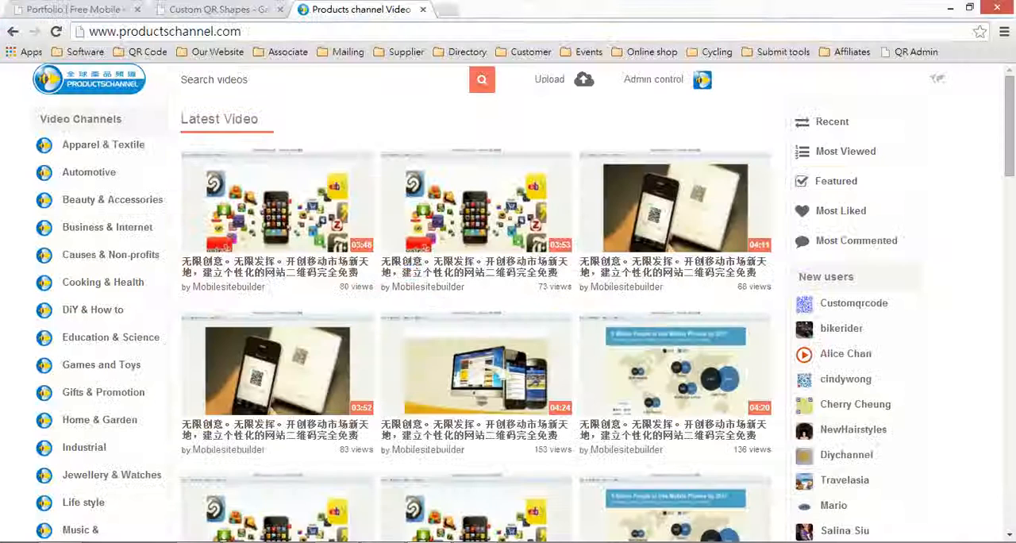
- Show the im-mobi Portfolio page and browse the Spa, Restaurant, Travel/Outdoors and M-commerce mobile site examples
left_click(71, 10)
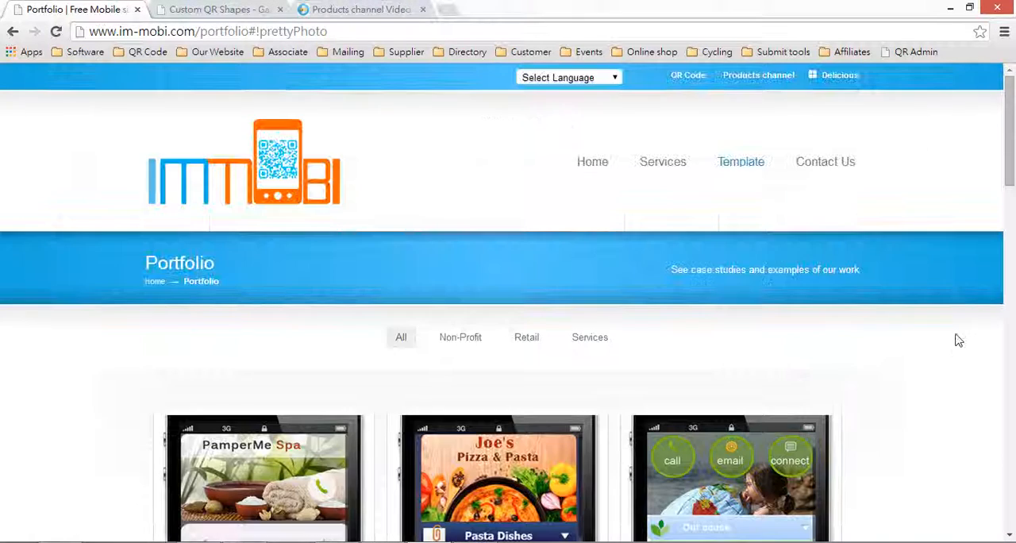
scroll("down", 3)
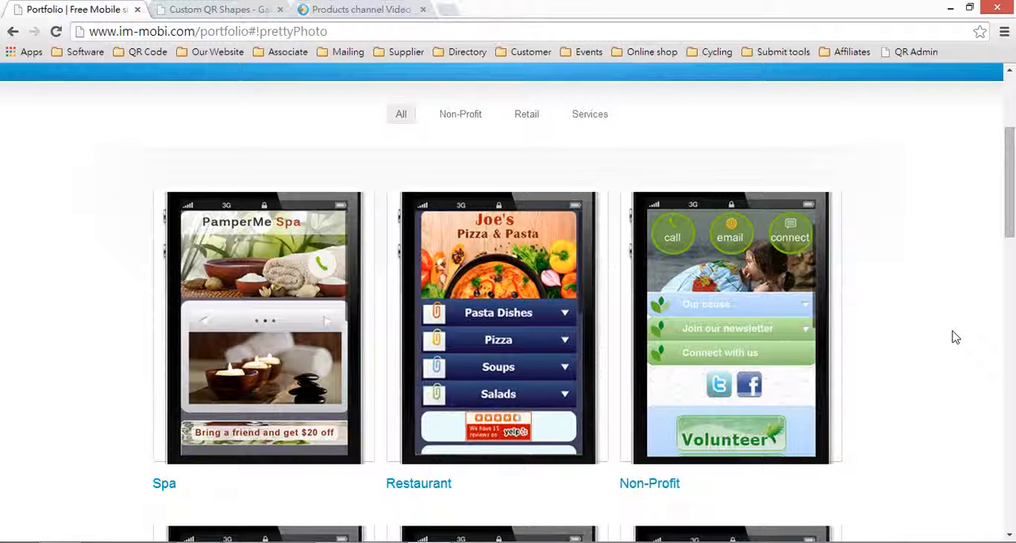
scroll("down", 3)
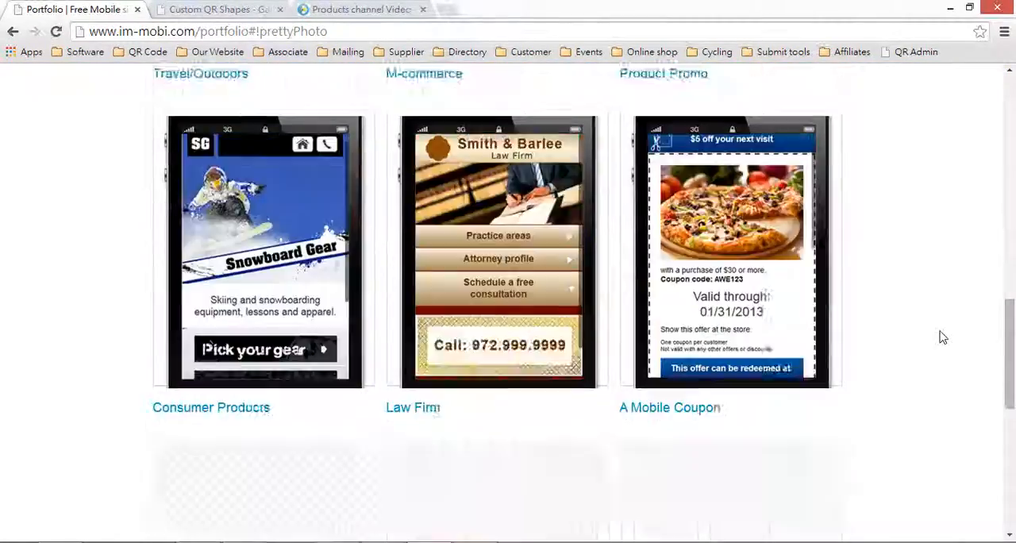
scroll("up", 3)
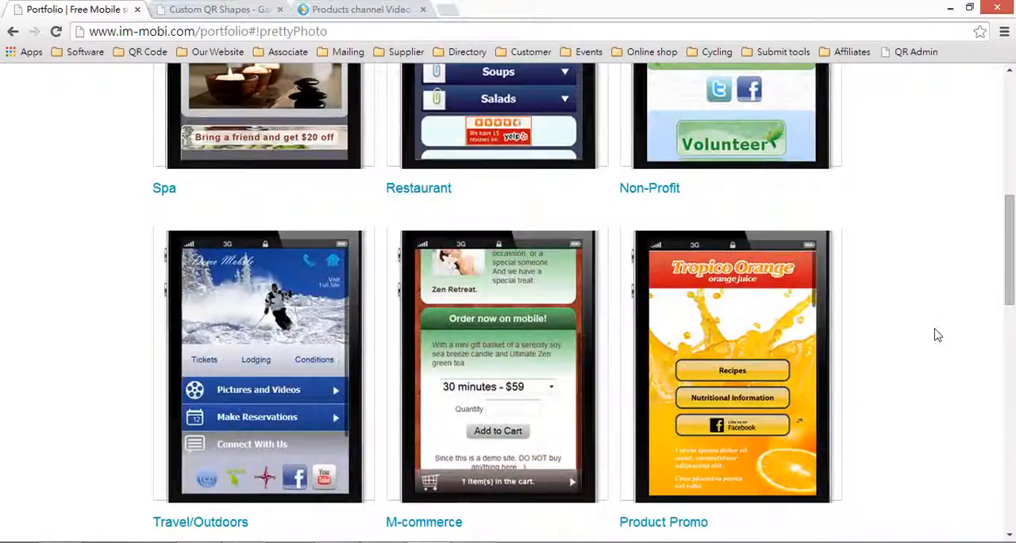
- Show the Custom QR Shapes gallery with a teal dotted code enlarged, then go to the QR Generator
left_click(214, 9)
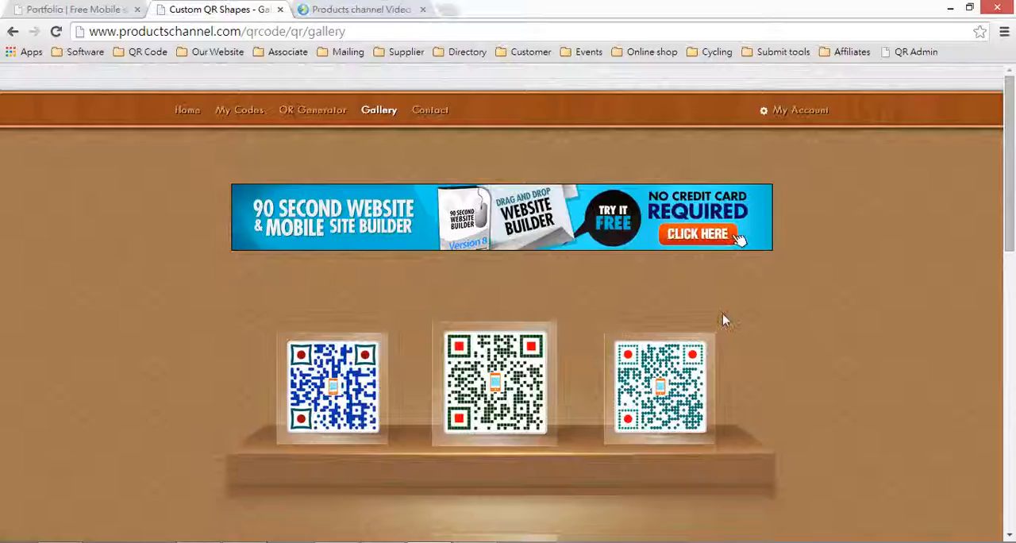
left_click(661, 387)
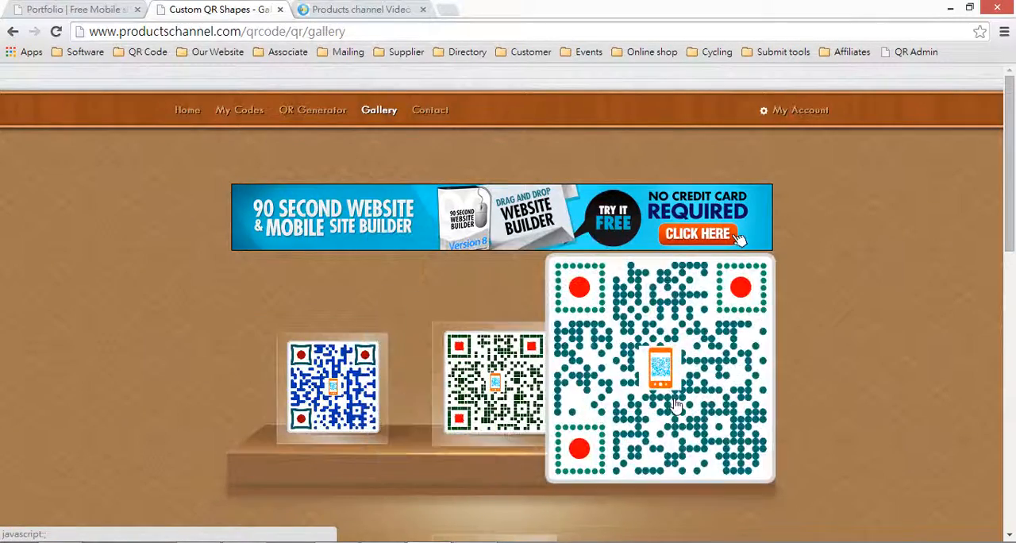
left_click(311, 110)
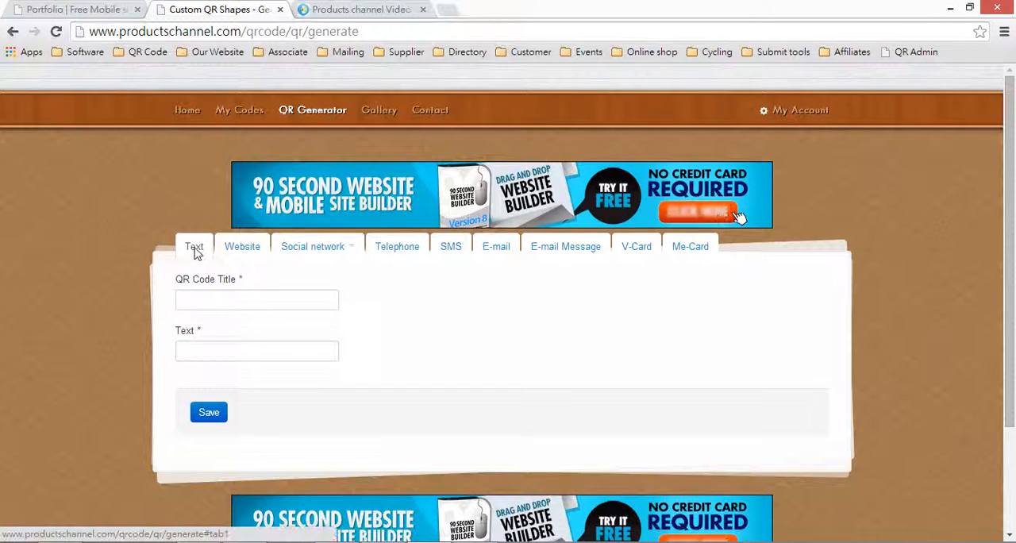
- Review the phone, e-mail and contact card code types, then start a Website QR code with its title and URL
left_click(311, 246)
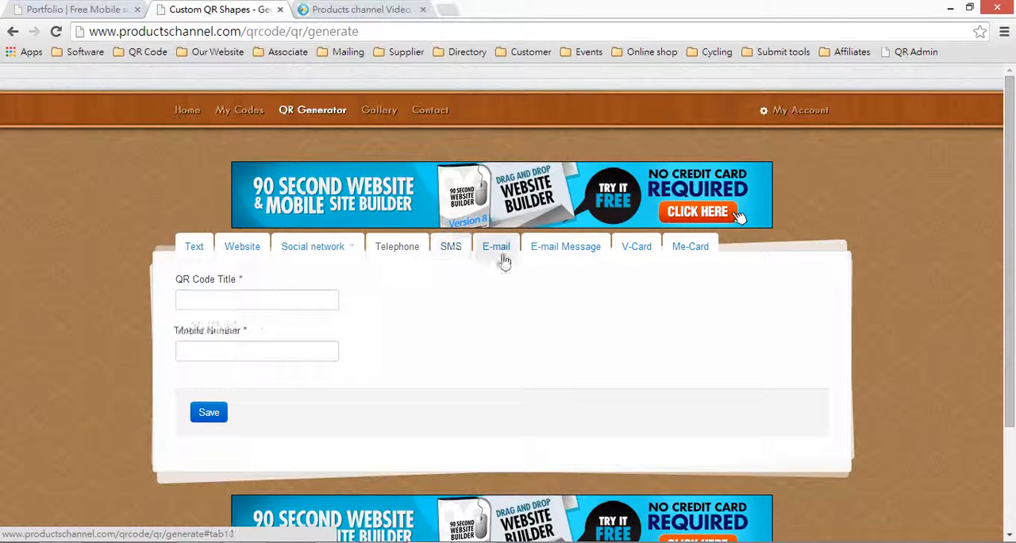
left_click(495, 246)
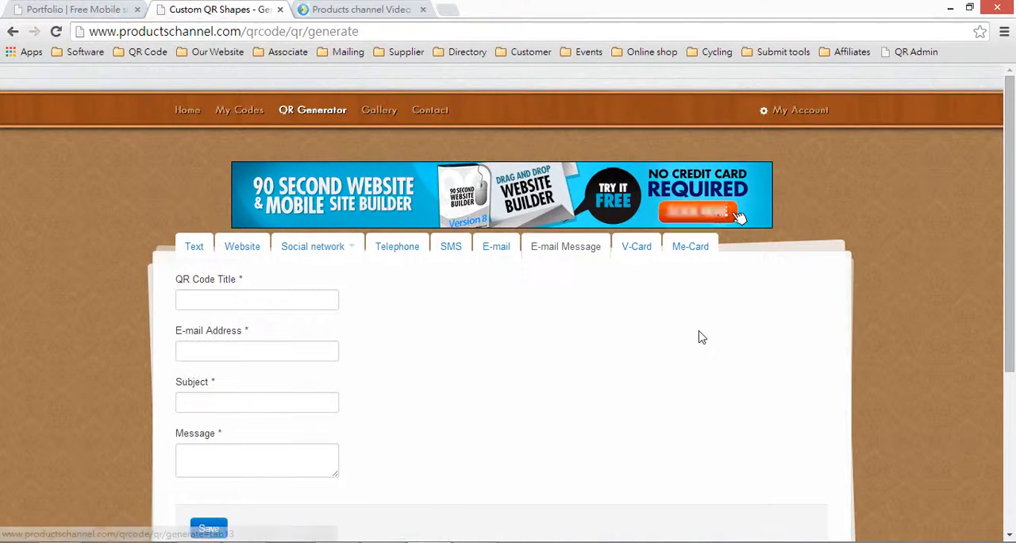
left_click(635, 246)
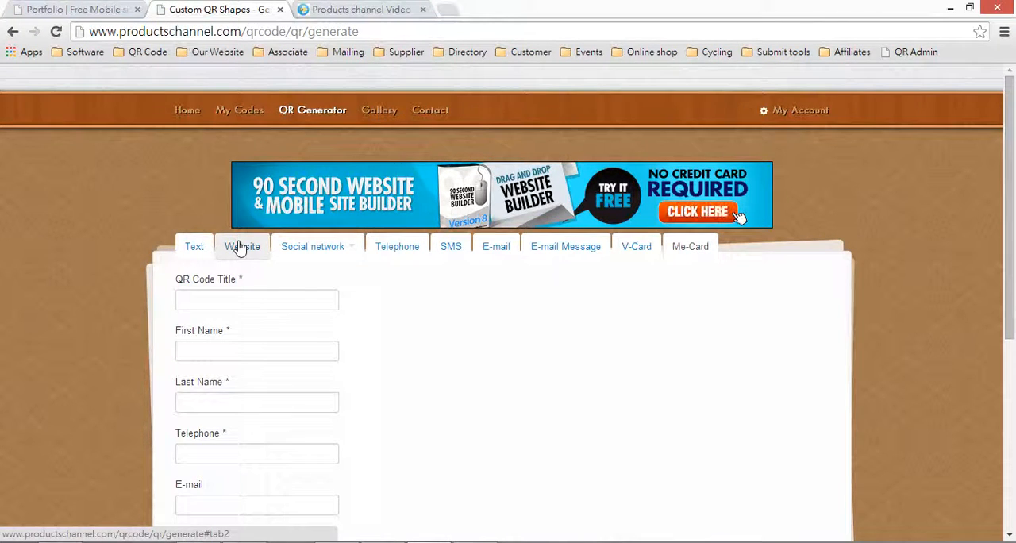
left_click(241, 246)
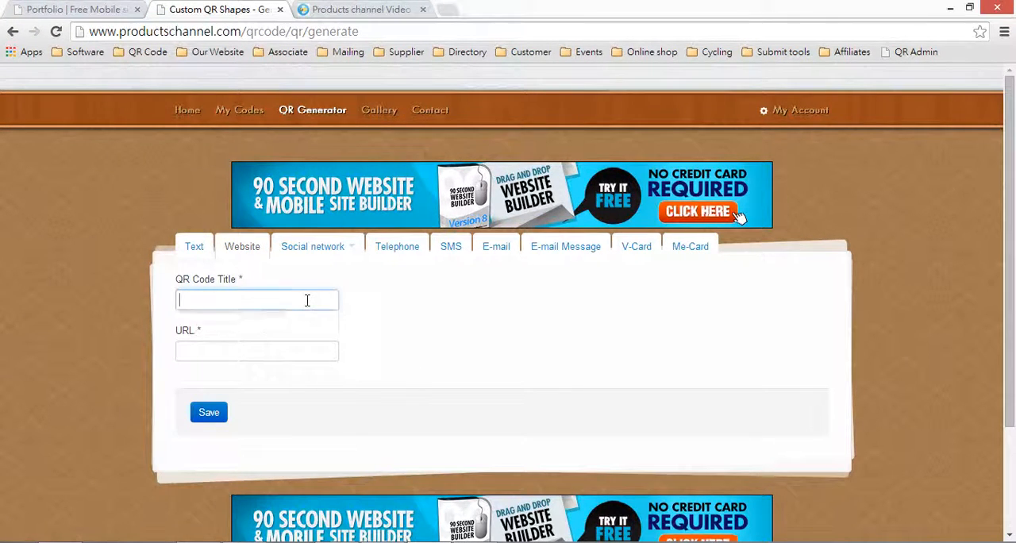
left_click(257, 351)
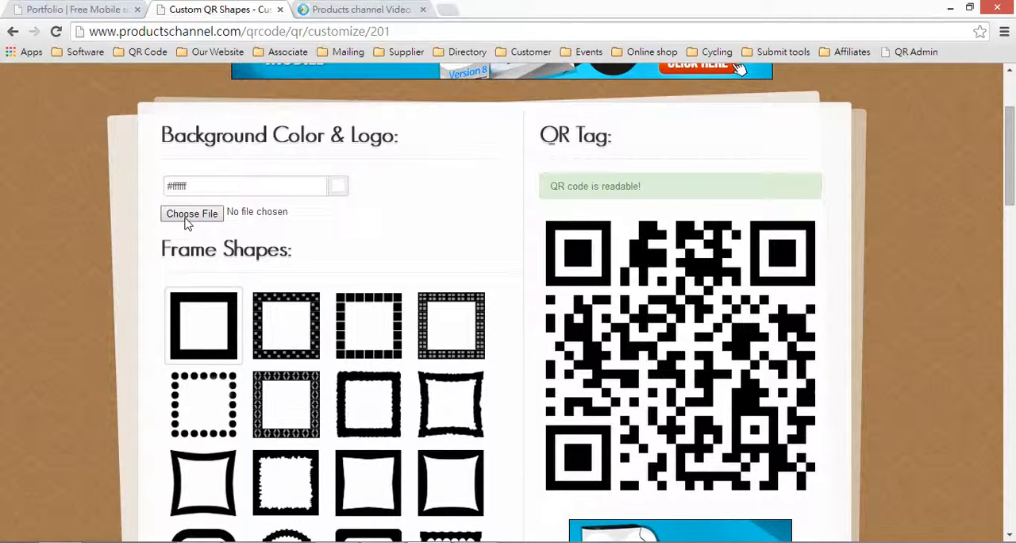
- Place the IMMOBIICON orange phone image as the logo in the code's centre
left_click(191, 213)
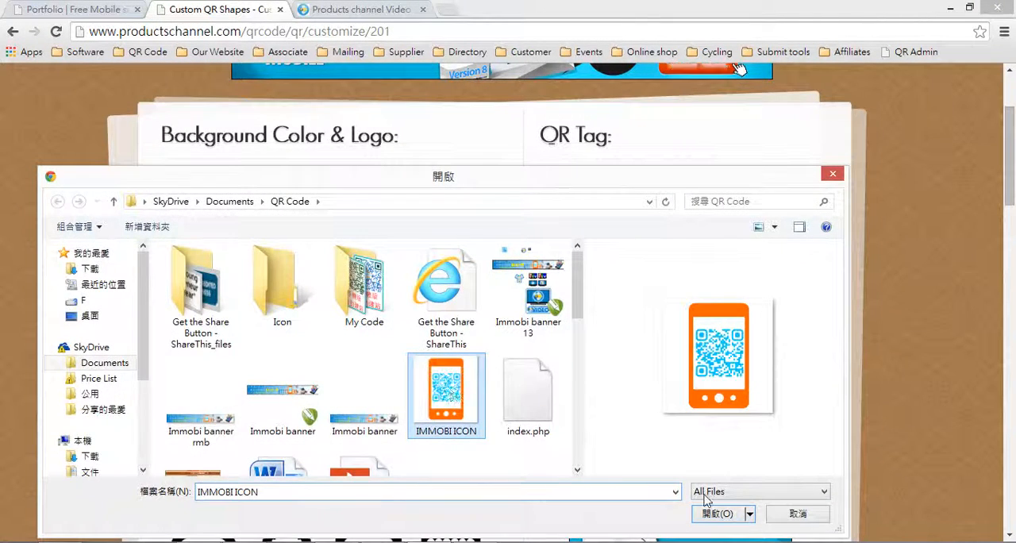
left_click(717, 514)
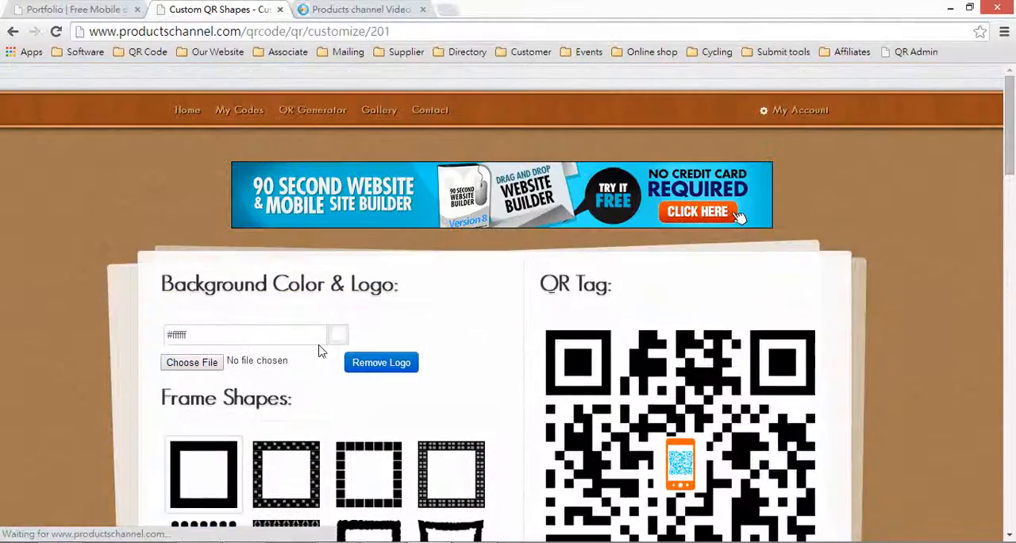
- Colour the rounded corner frames purple (#820385)
scroll("down", 3)
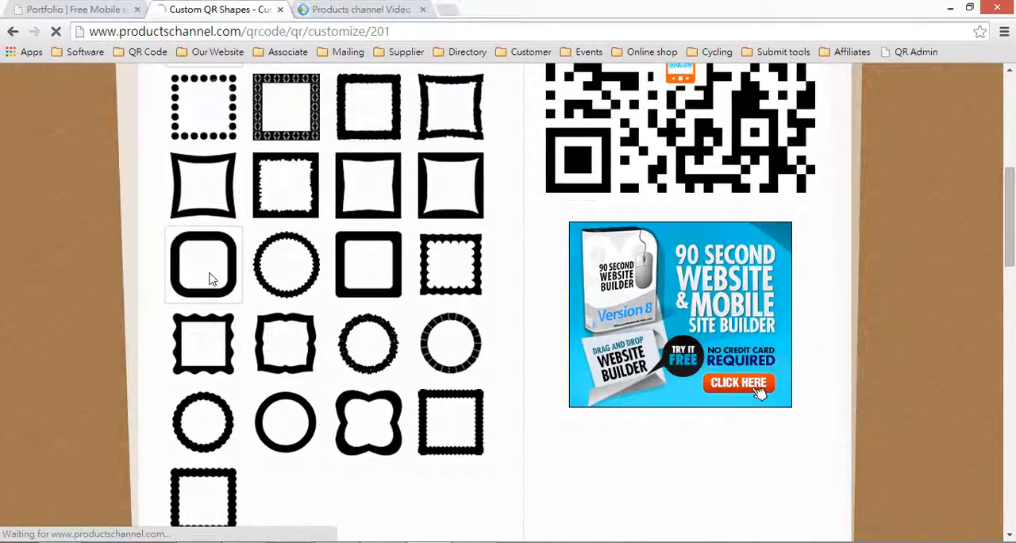
scroll("down", 3)
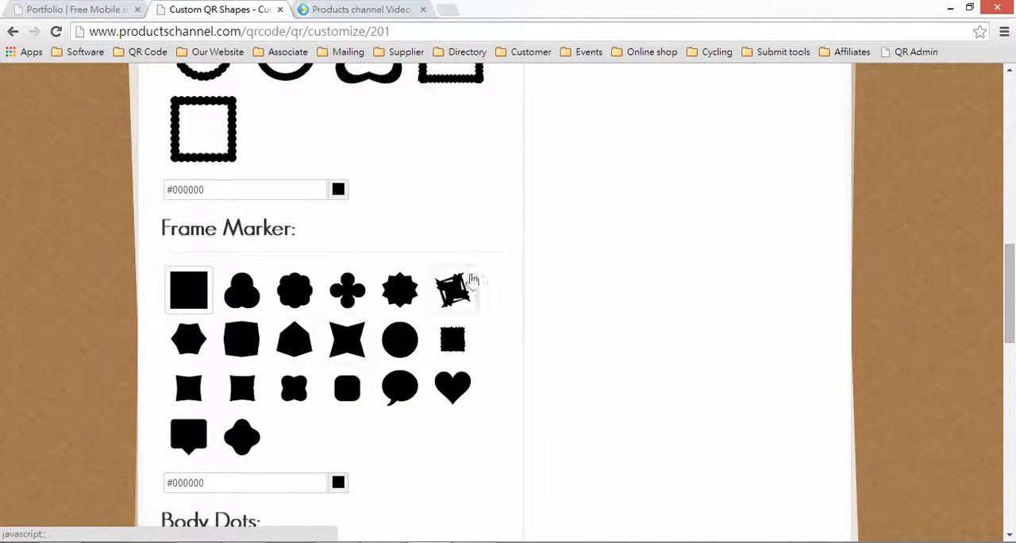
left_click(337, 189)
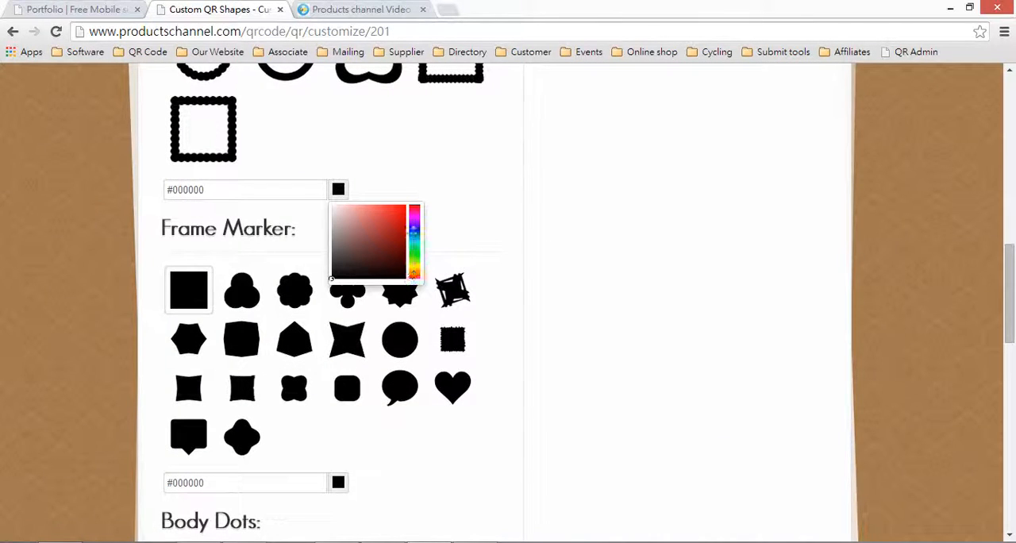
left_click(405, 251)
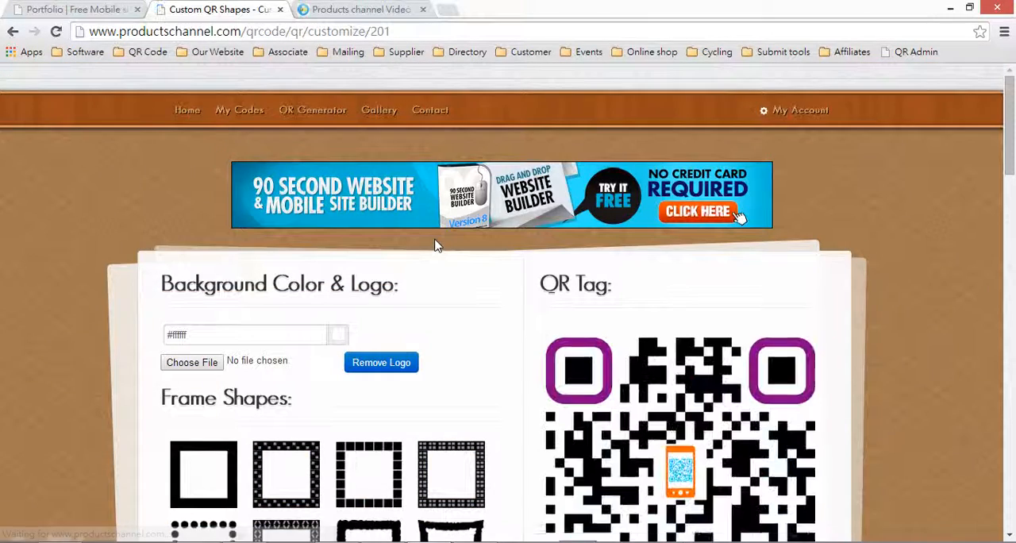
- Make the corner frame markers speech bubbles coloured red
scroll("down", 3)
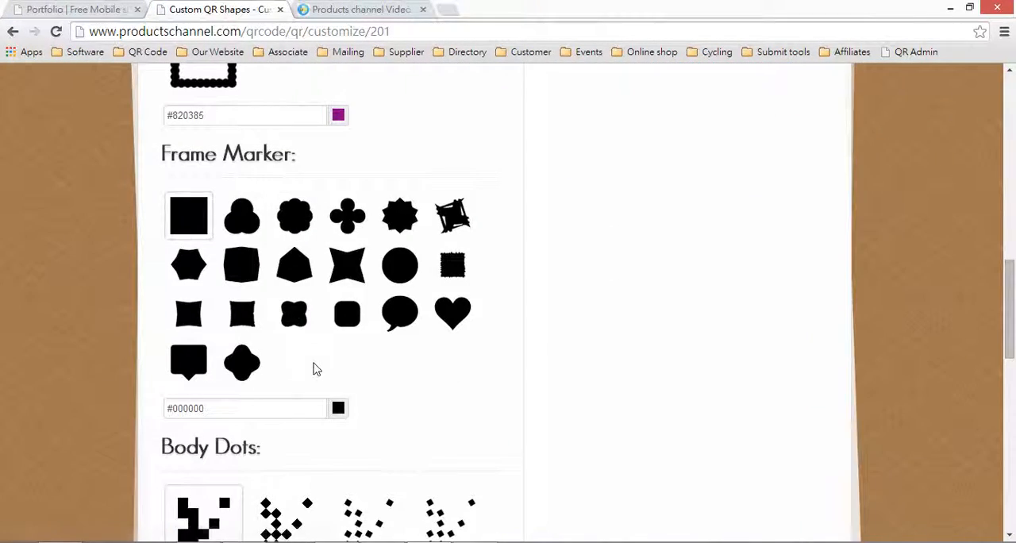
left_click(401, 313)
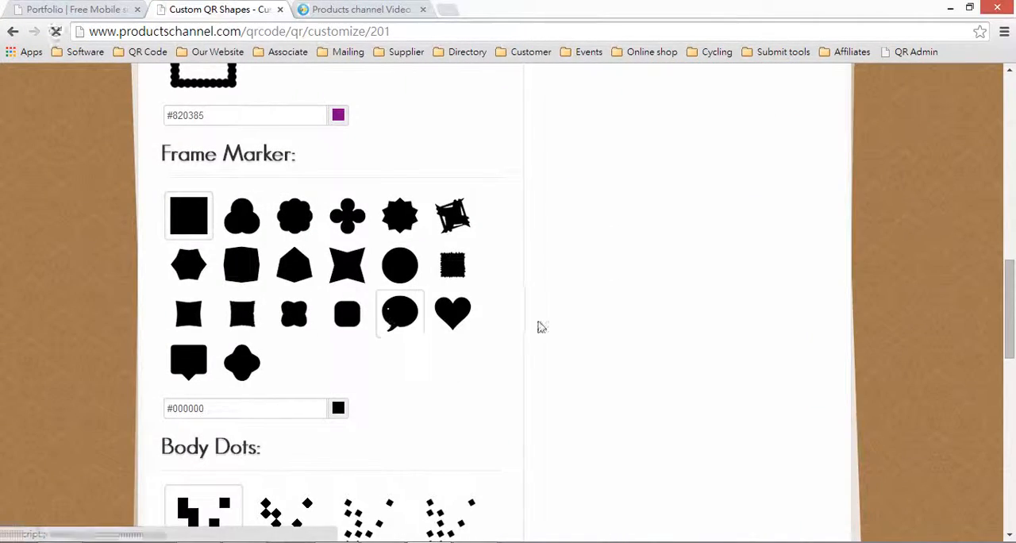
scroll("up", 3)
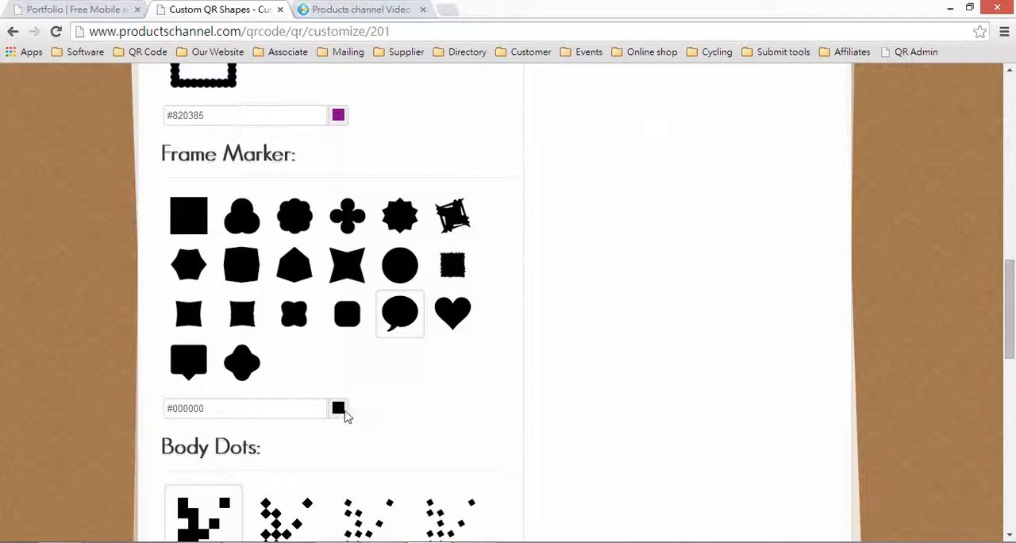
left_click(337, 408)
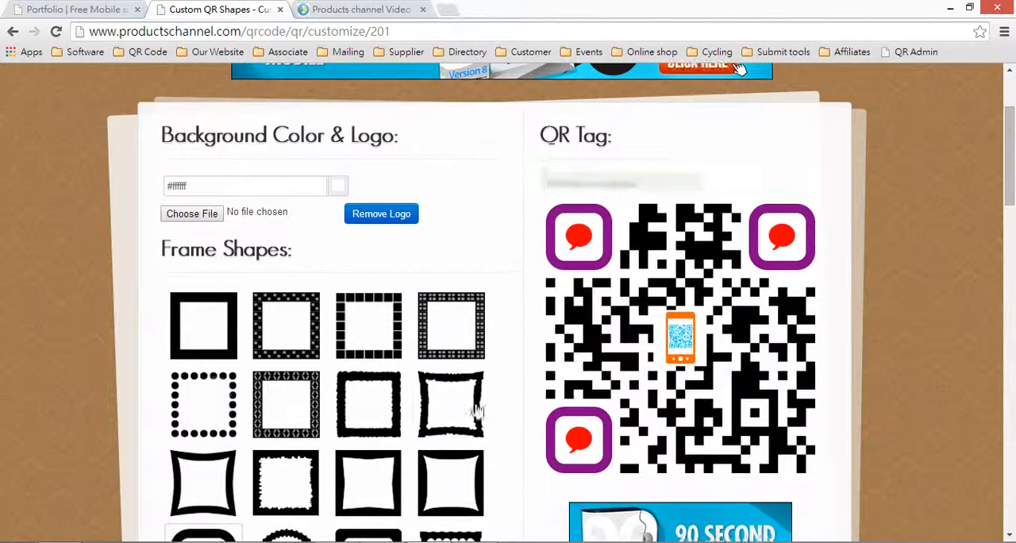
- Colour the QR code's body dots purple to match the corner frames
scroll("down", 3)
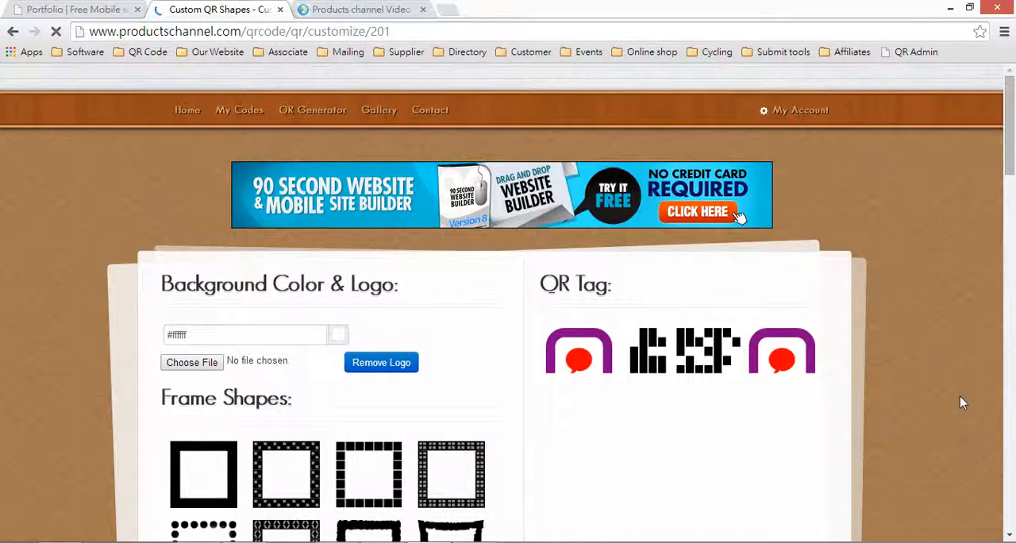
scroll("down", 3)
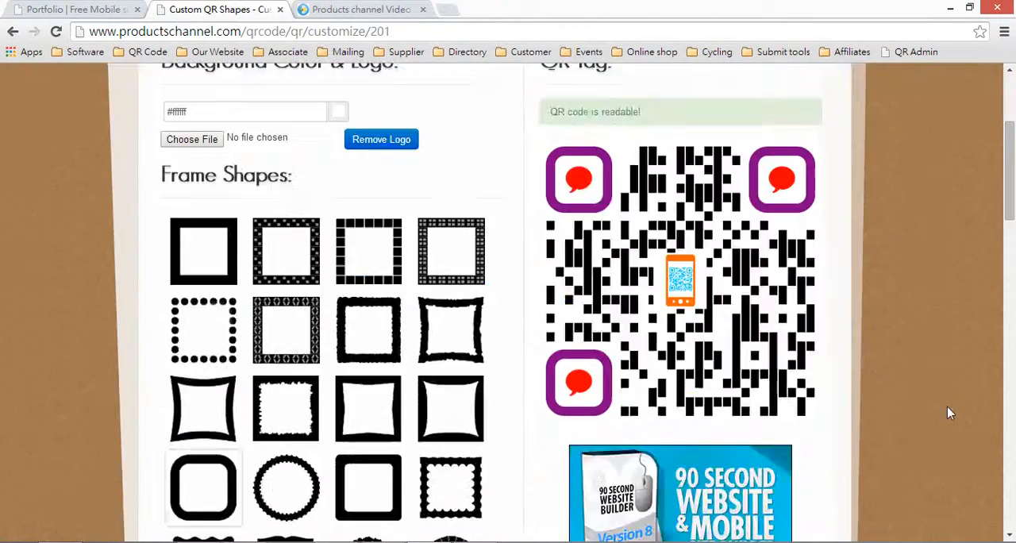
scroll("down", 3)
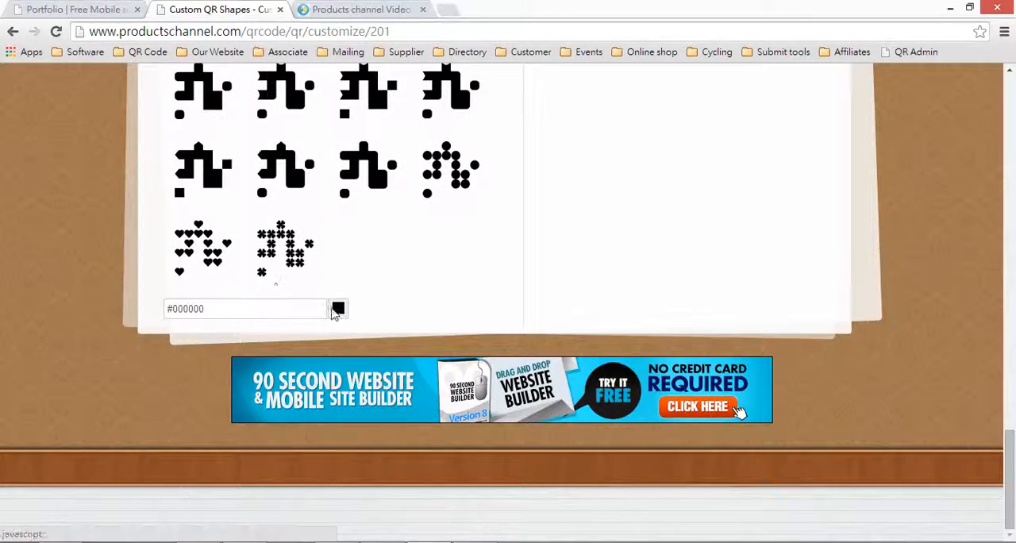
left_click(337, 308)
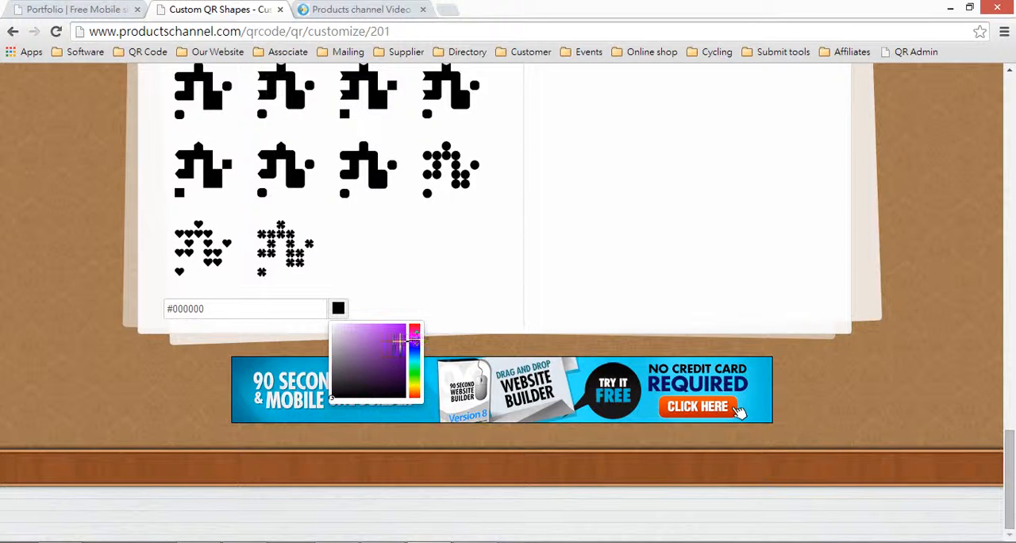
left_click(413, 330)
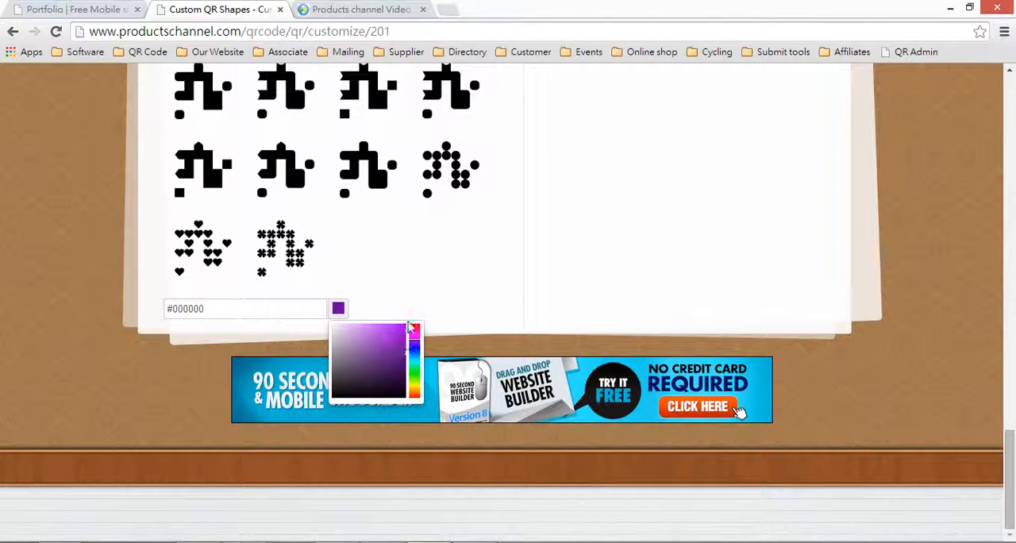
scroll("up", 3)
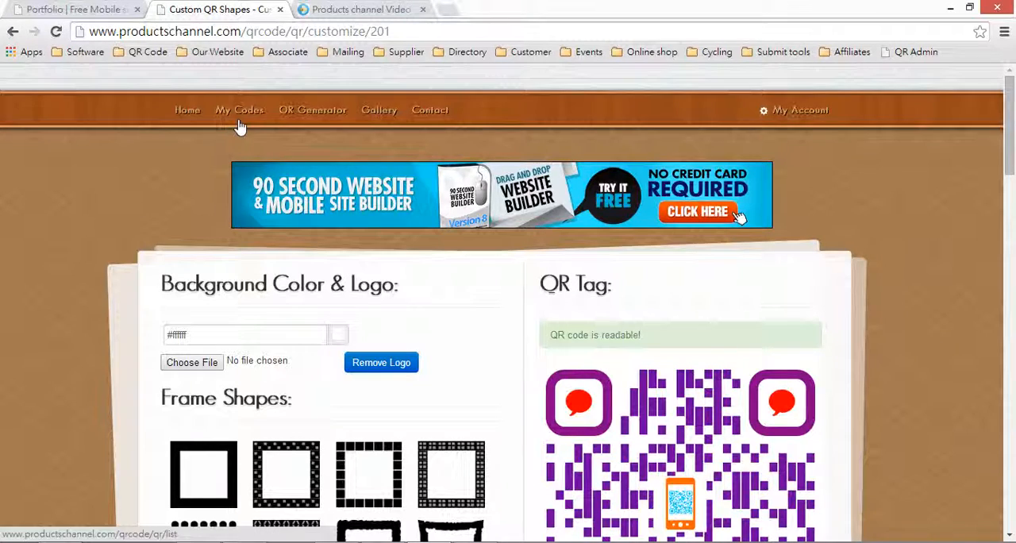
- Preview the newly saved purple speech-bubble code at the top of the My Codes list
left_click(238, 109)
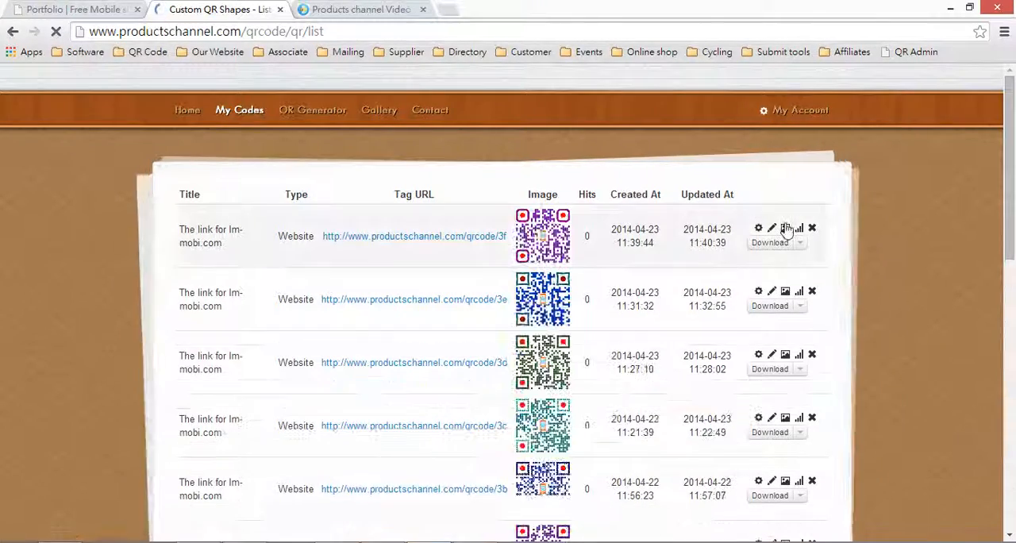
left_click(784, 229)
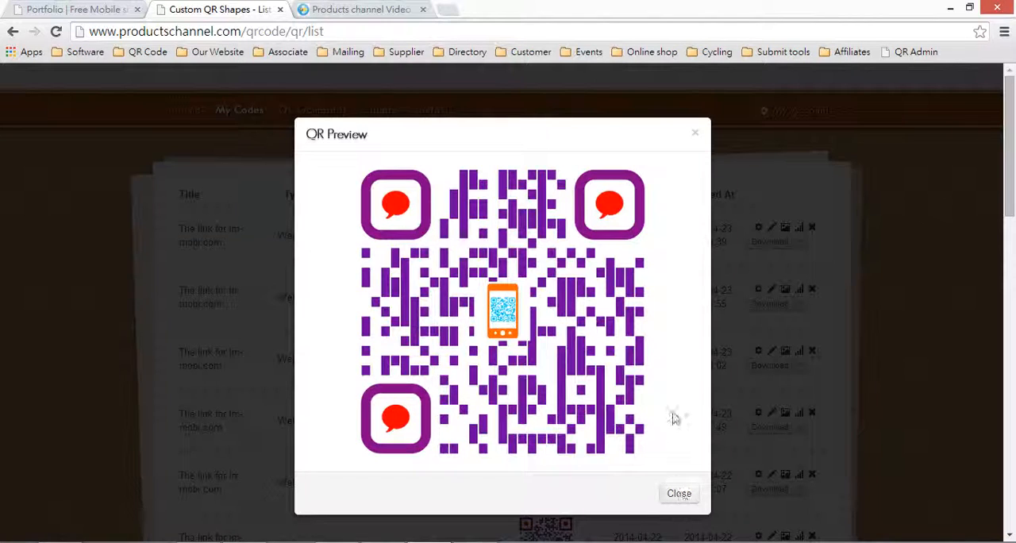
left_click(679, 492)
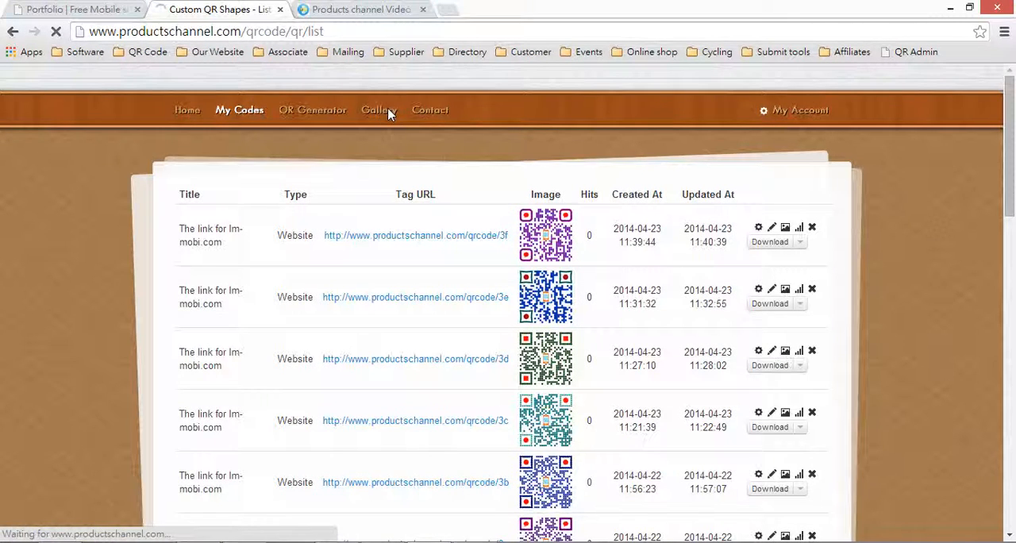
- Enlarge the purple code in the Gallery, then go to the ProductsChannel video site's latest videos
left_click(377, 110)
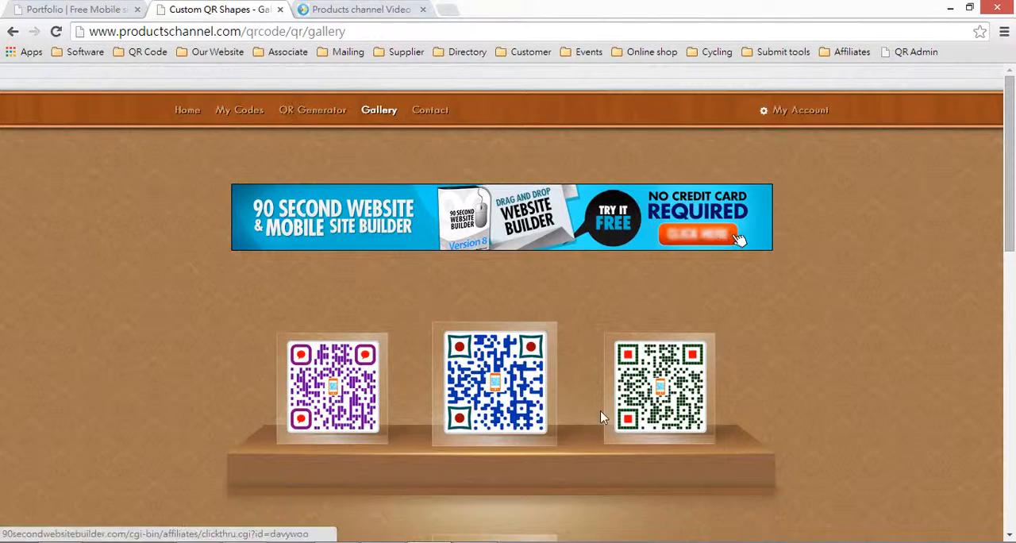
left_click(333, 387)
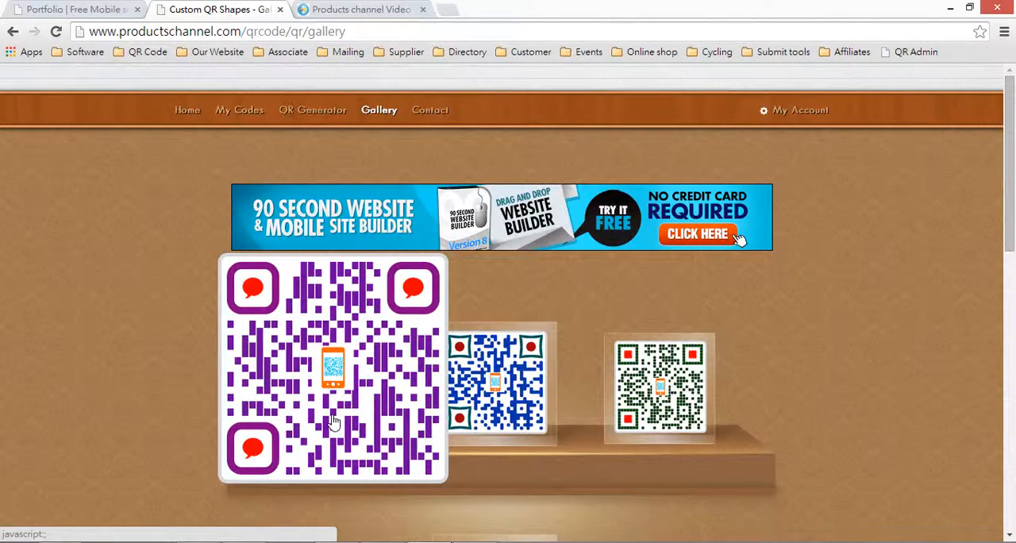
mouse_move(373, 426)
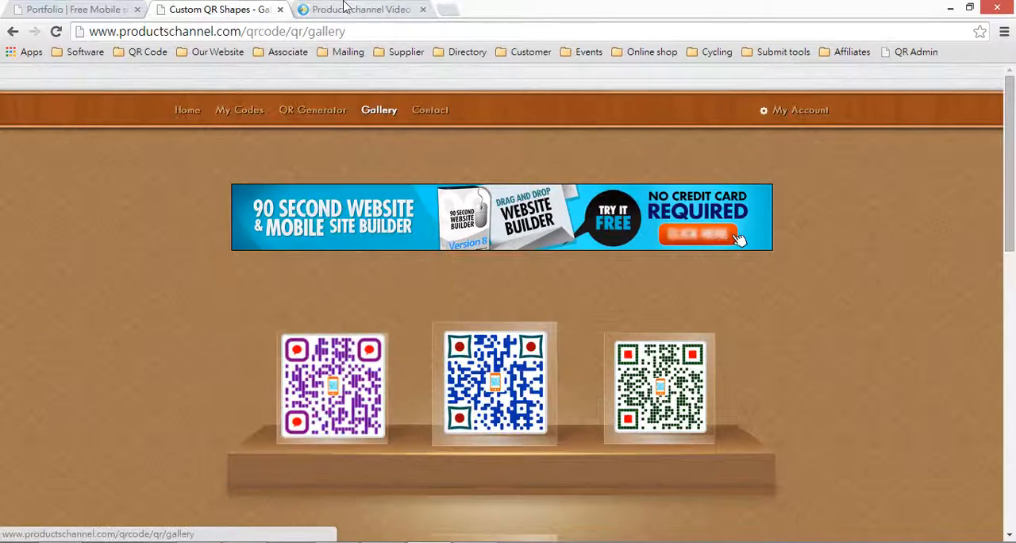
left_click(362, 10)
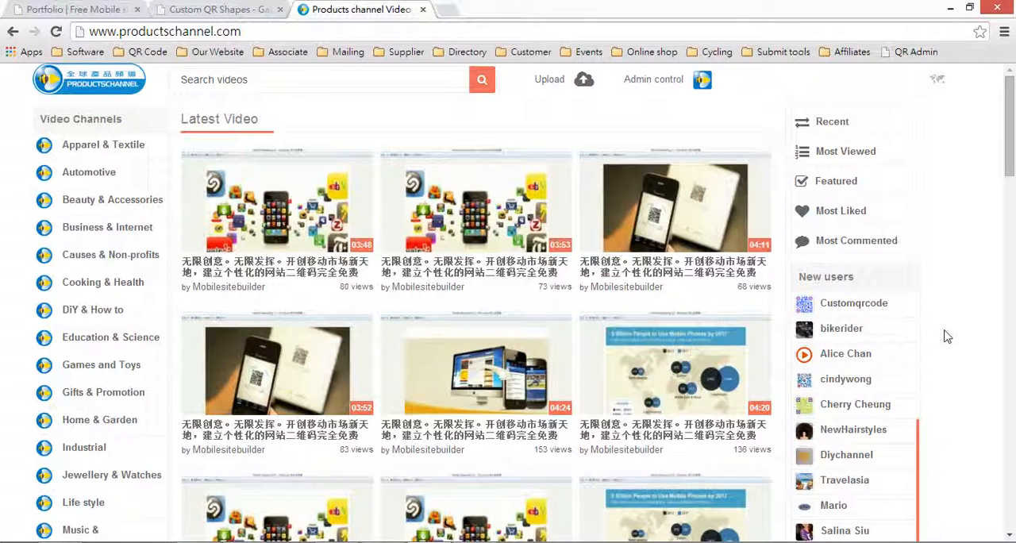
mouse_move(951, 331)
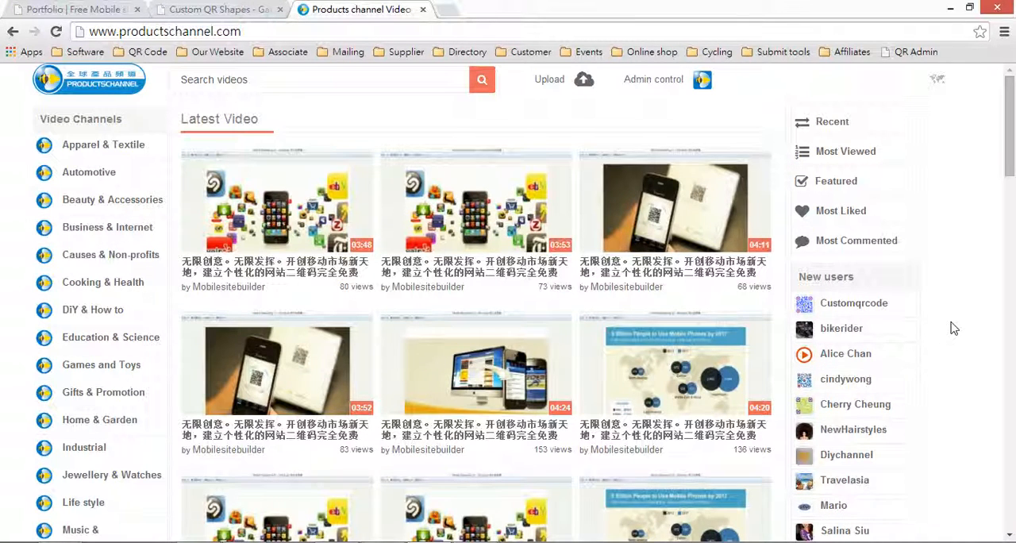